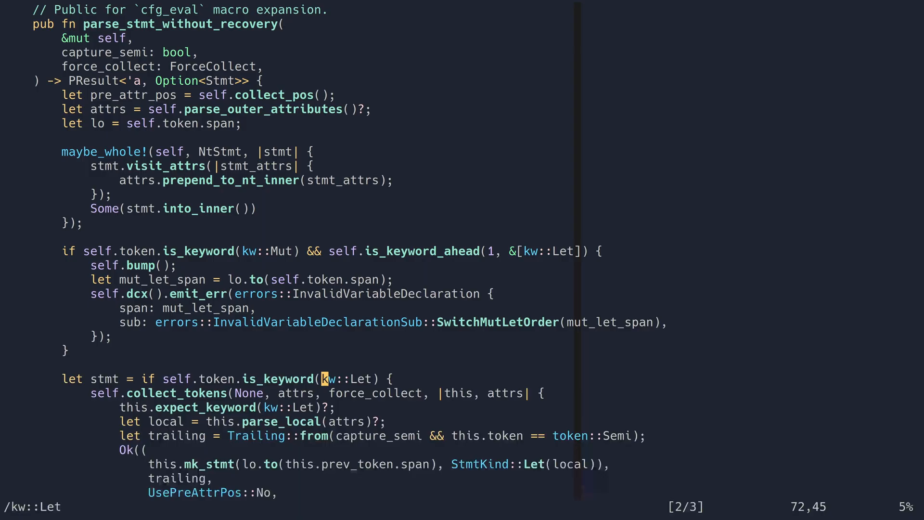
Add an else-if branch matching kw::Missing that parses a let-style local statement
{"action": "scroll", "scroll_direction": "down", "scroll_amount": 3}
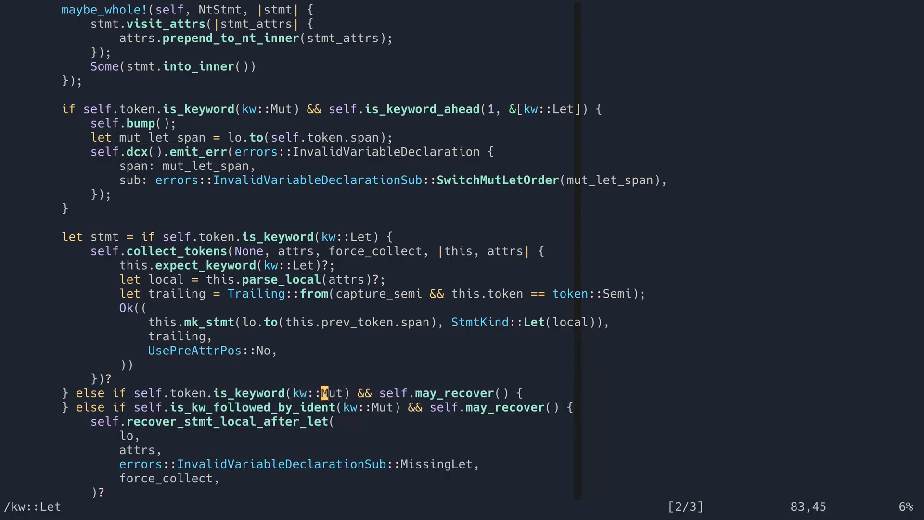
{"action": "type", "text": "Missing)?;"}
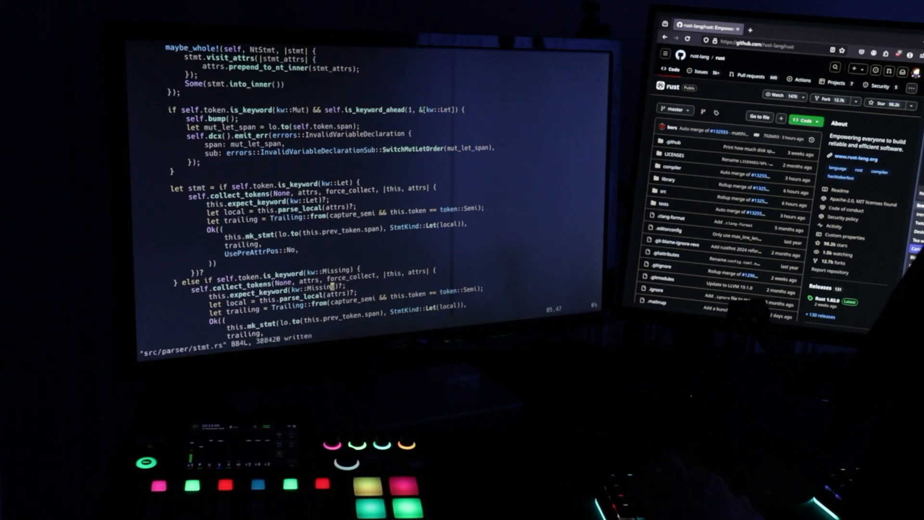
Write src/parser/stmt.rs with the new Missing keyword branch
{"action": "scroll", "scroll_direction": "down", "scroll_amount": 3}
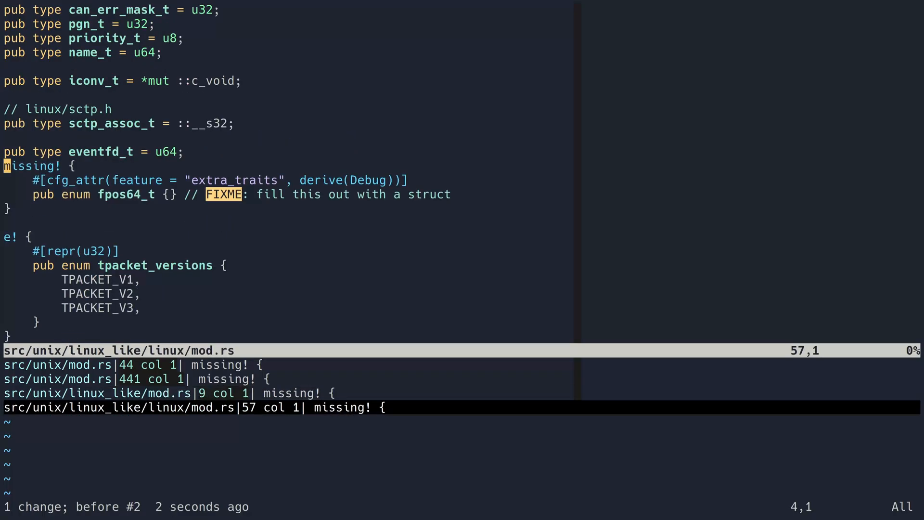
Save linux/mod.rs with the macro call changed to r#missing! and quit Neovim
{"action": "type", "text": ":wq"}
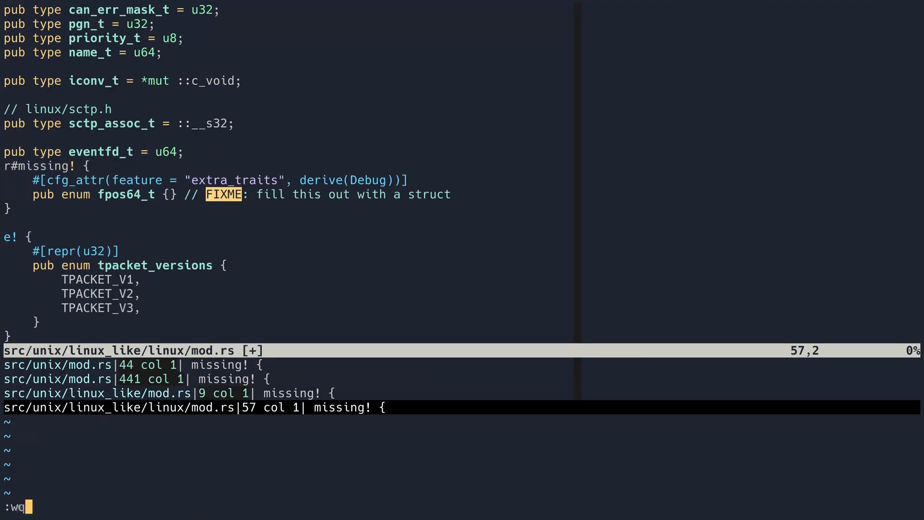
{"action": "key", "text": "Return"}
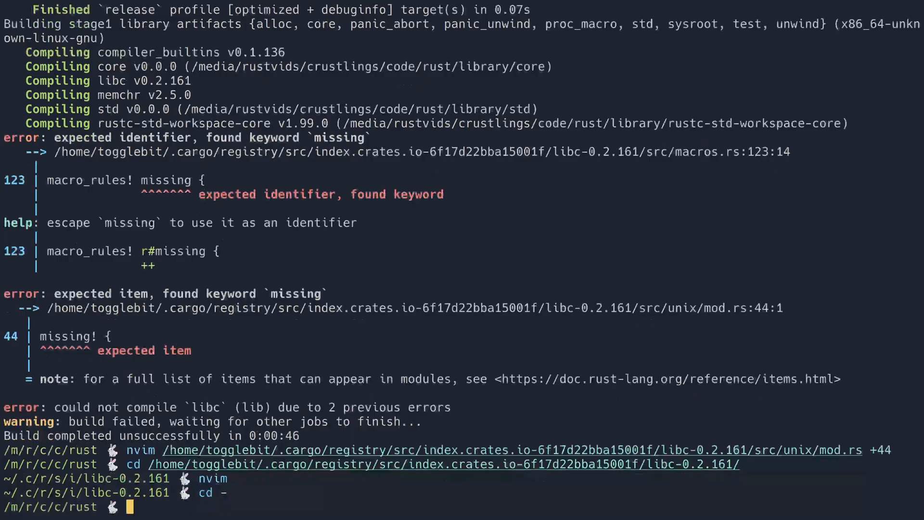